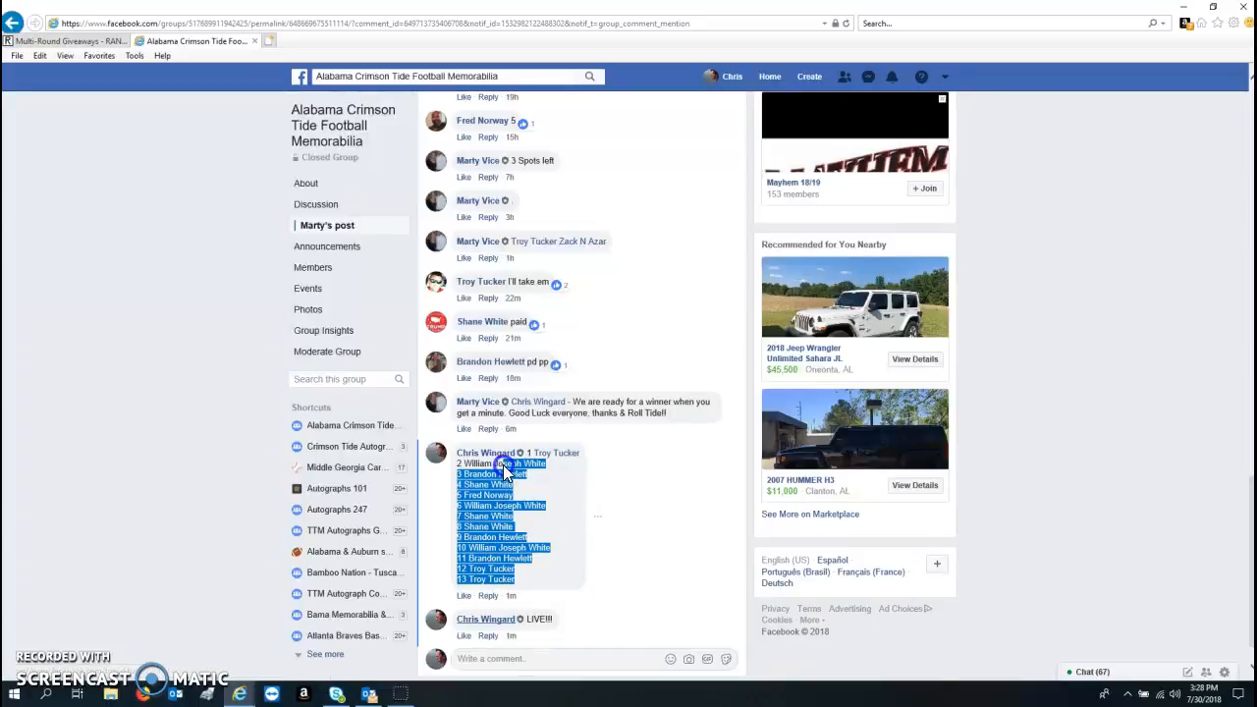
mouse_move(558, 453)
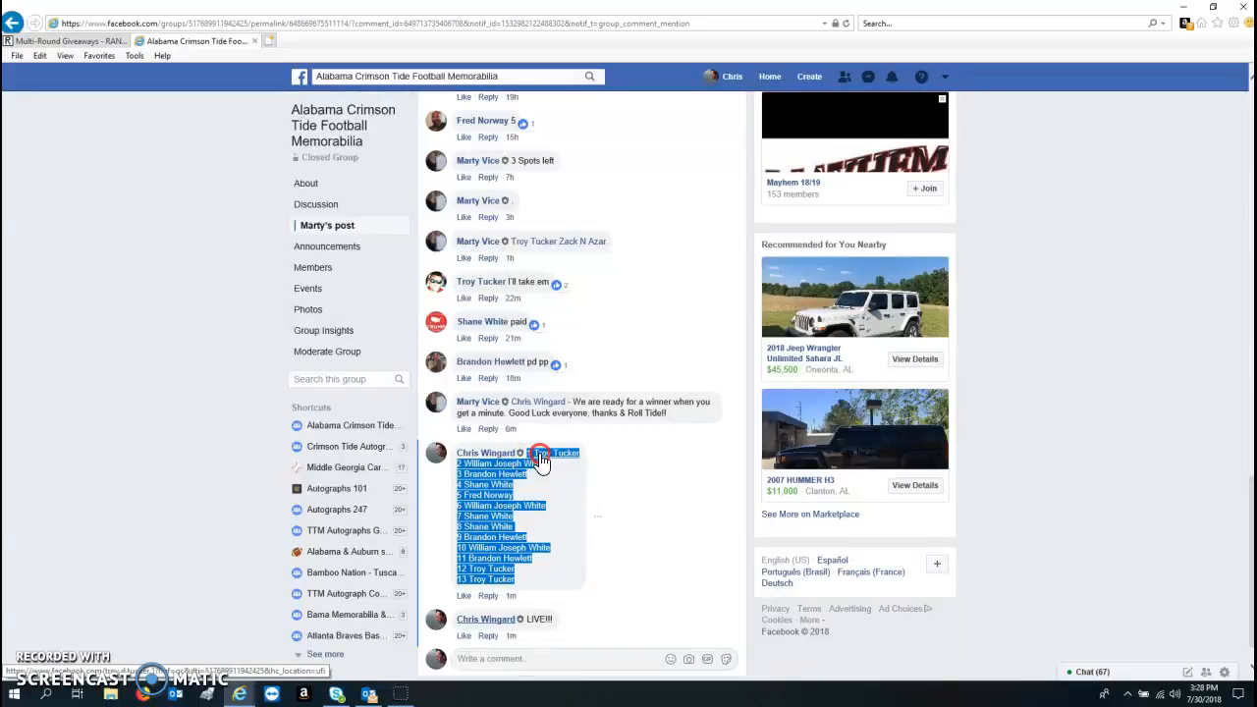
right_click(558, 451)
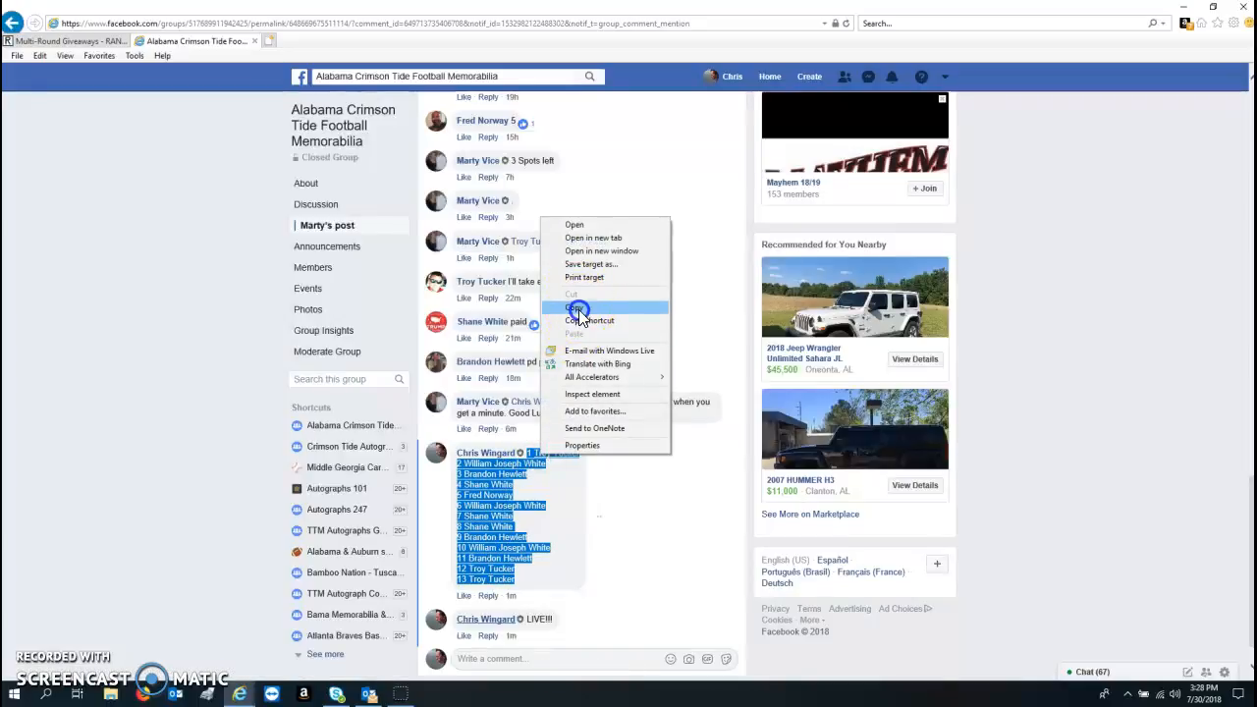
click(575, 309)
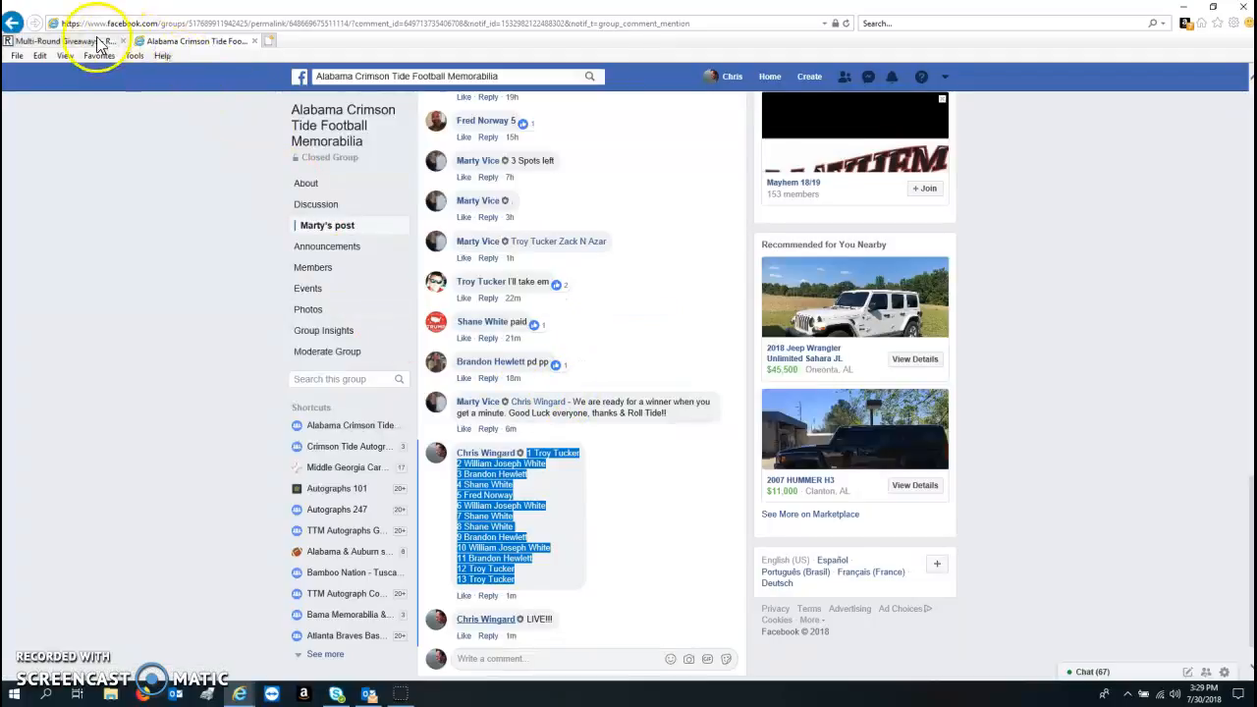
Start a new RANDOM.ORG giveaway described as 'MV 7/30/18'
click(66, 40)
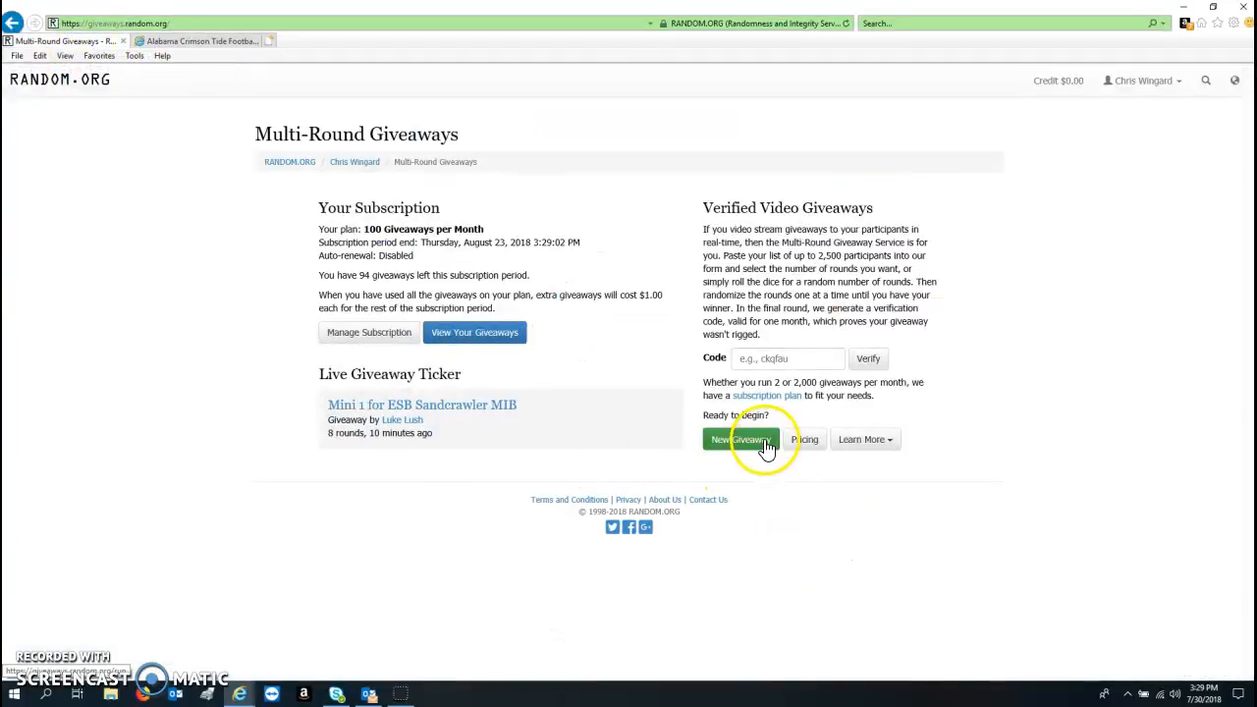
click(741, 439)
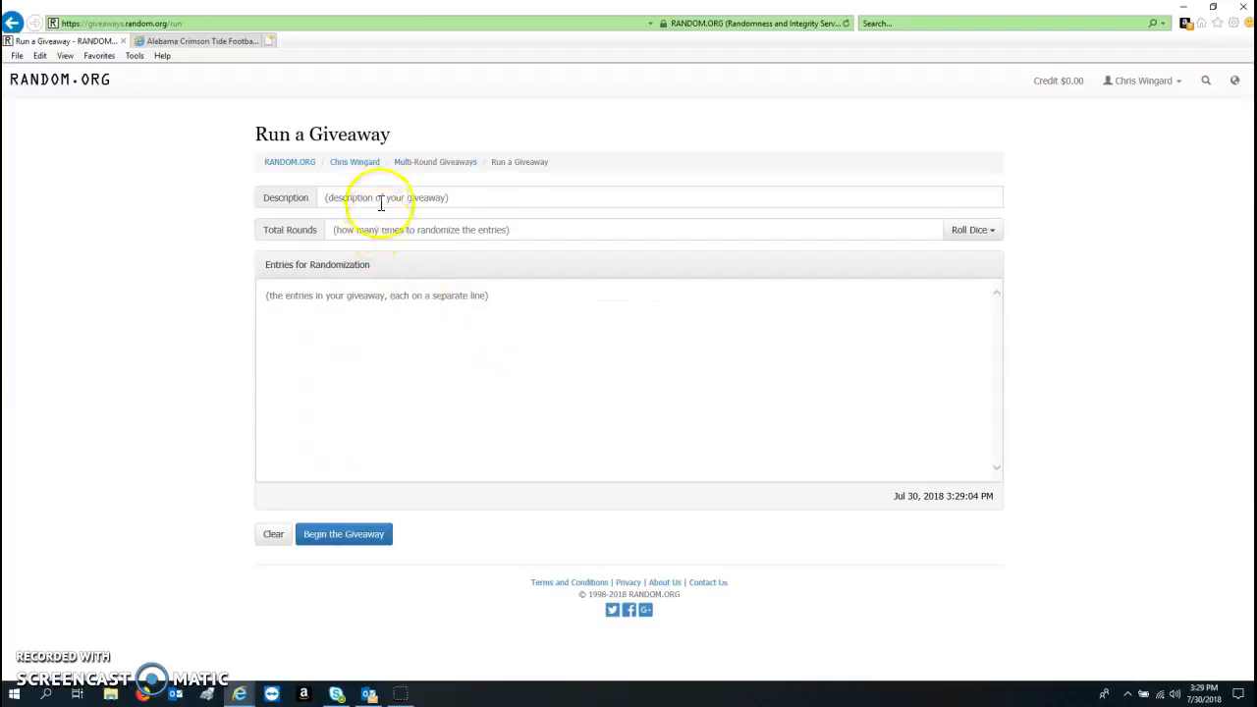
text(MV)
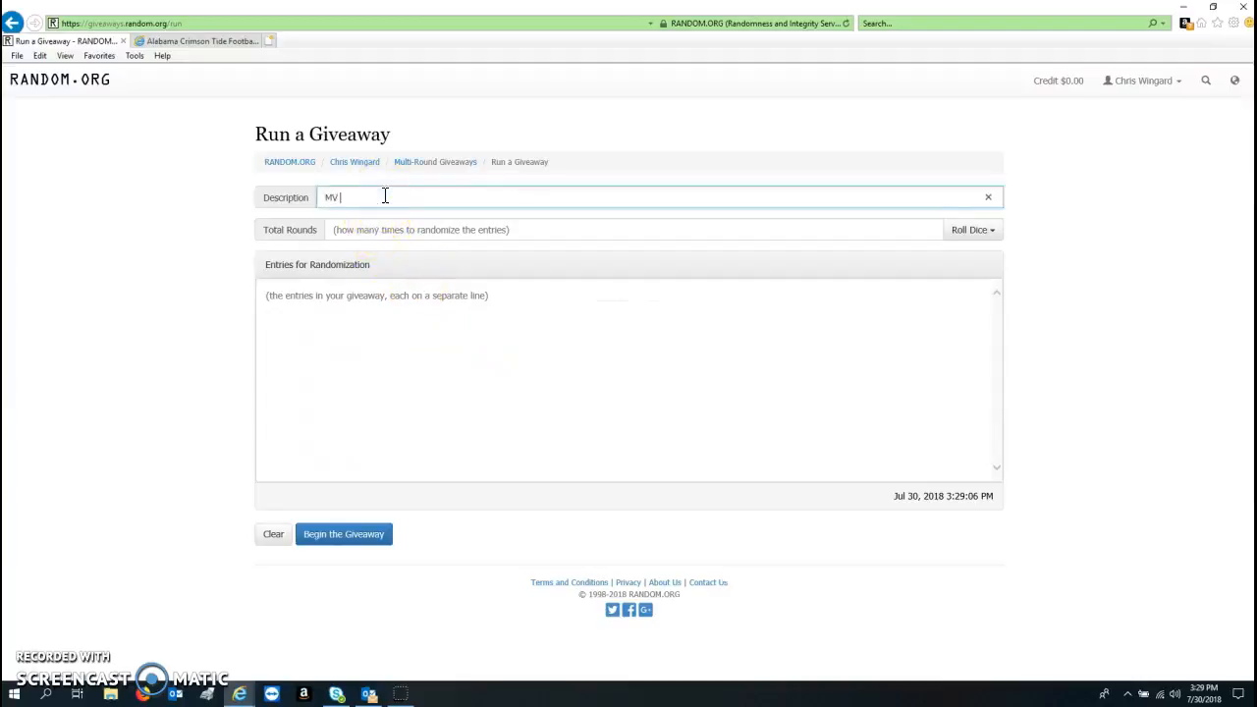
text(7/30/18)
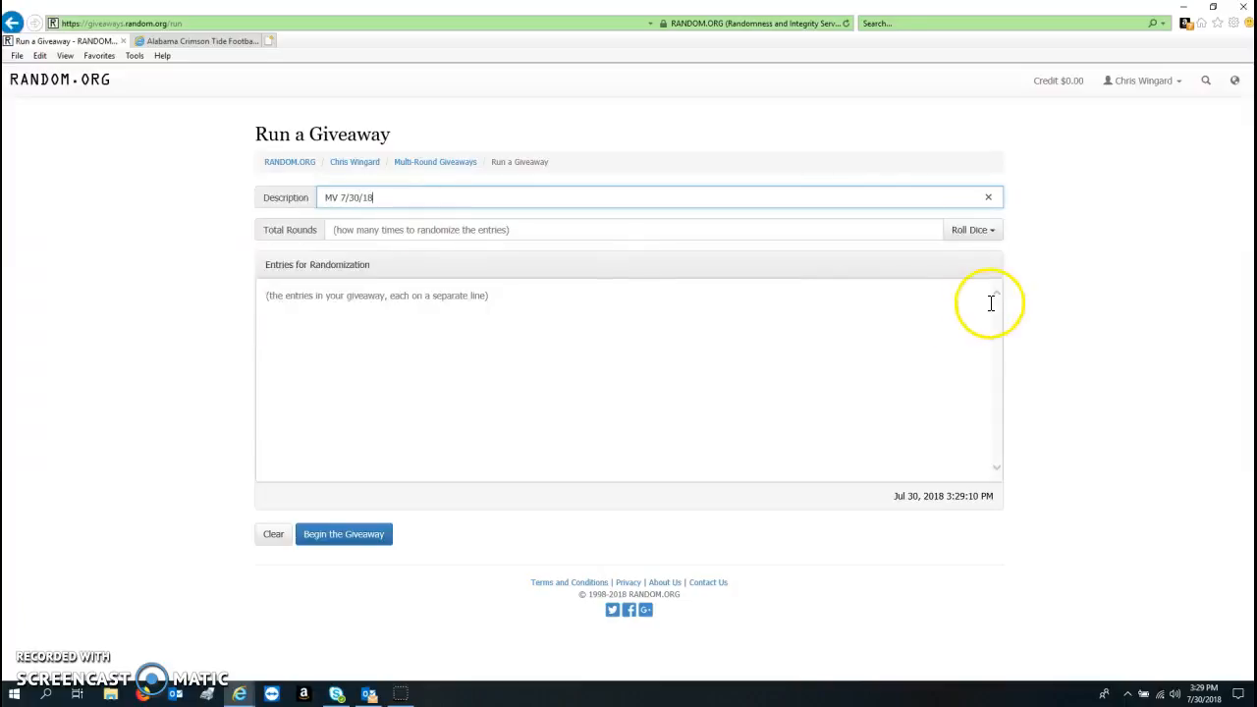
Roll dice for 5 rounds, list the 13 pasted entries, and begin the giveaway
click(970, 229)
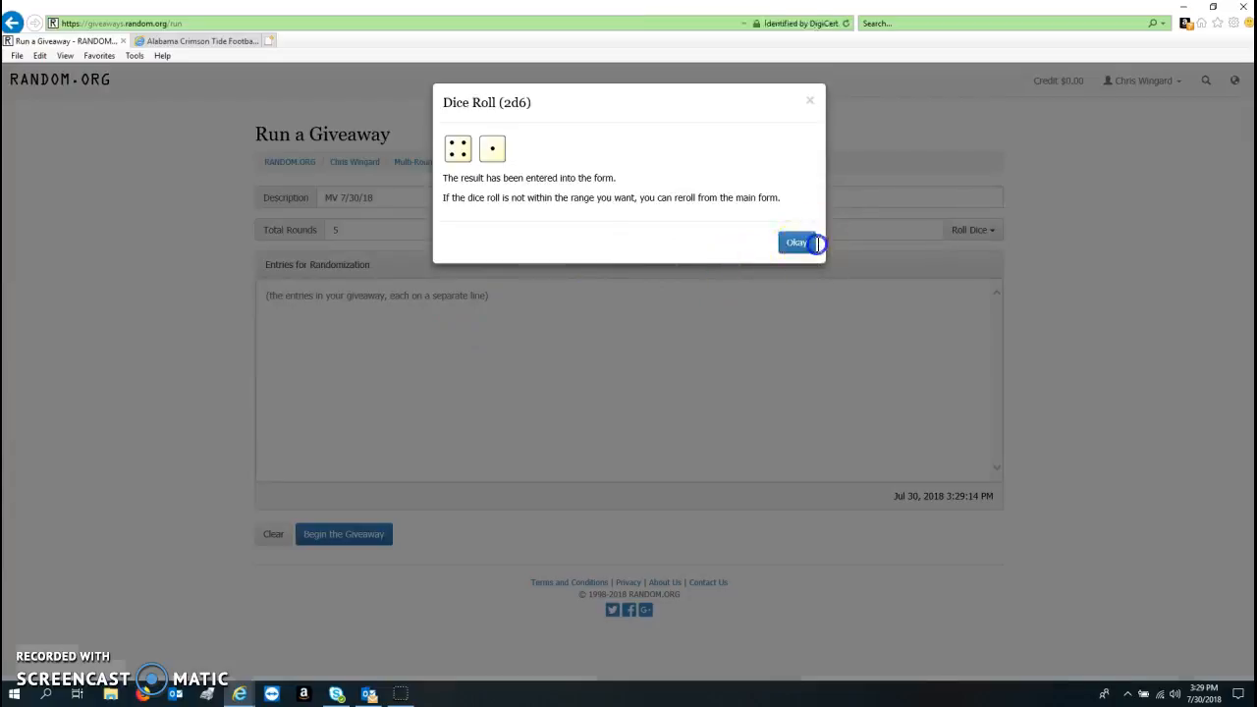
click(796, 243)
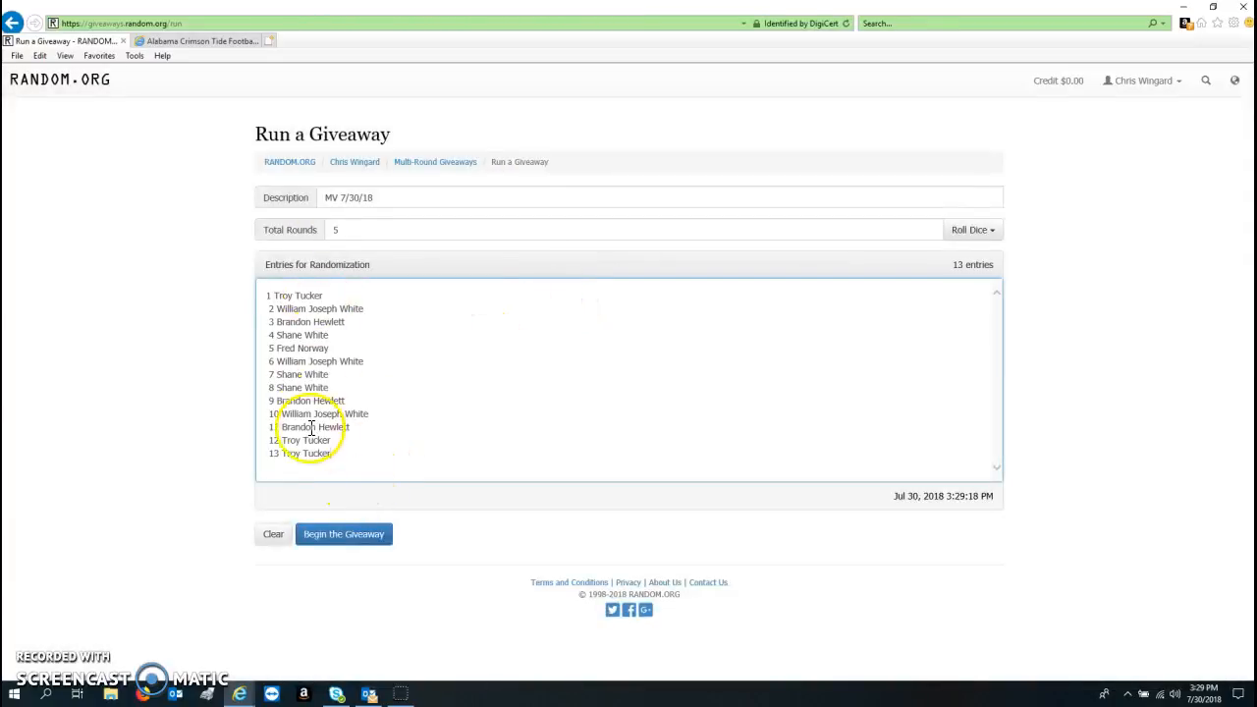
click(343, 533)
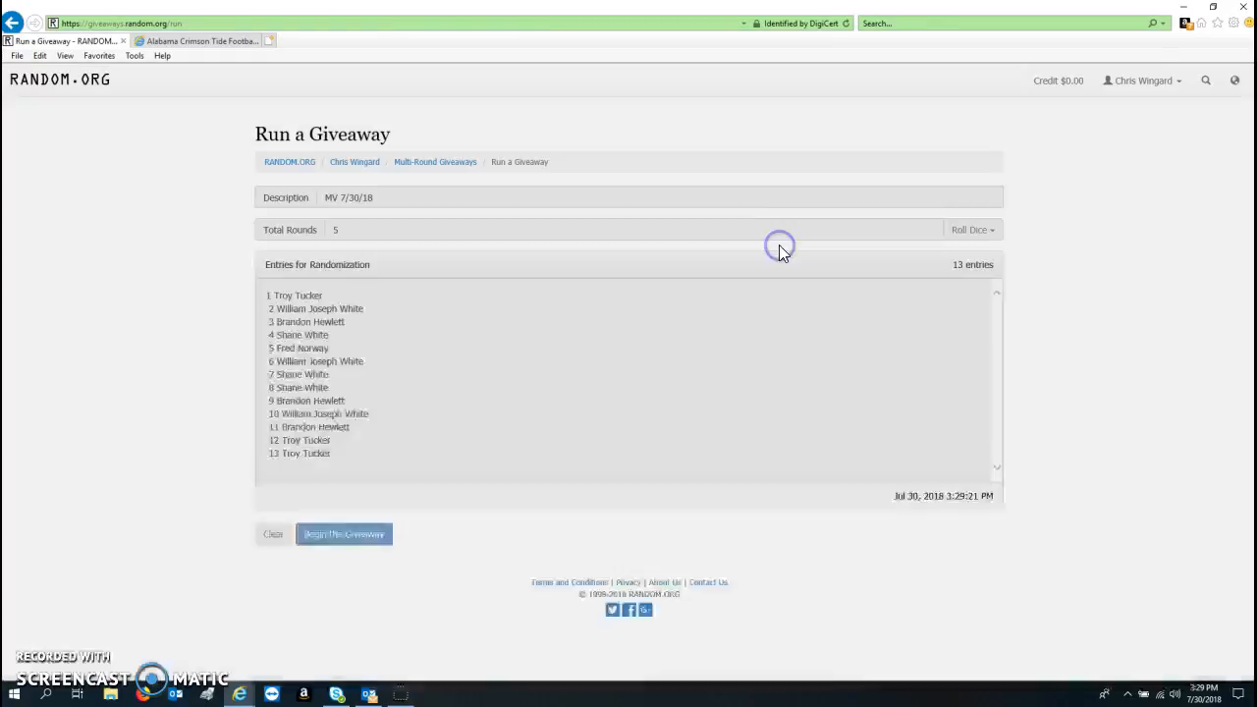
Run rounds two through five and bring up the verification page for code 'lyeivs'
click(343, 533)
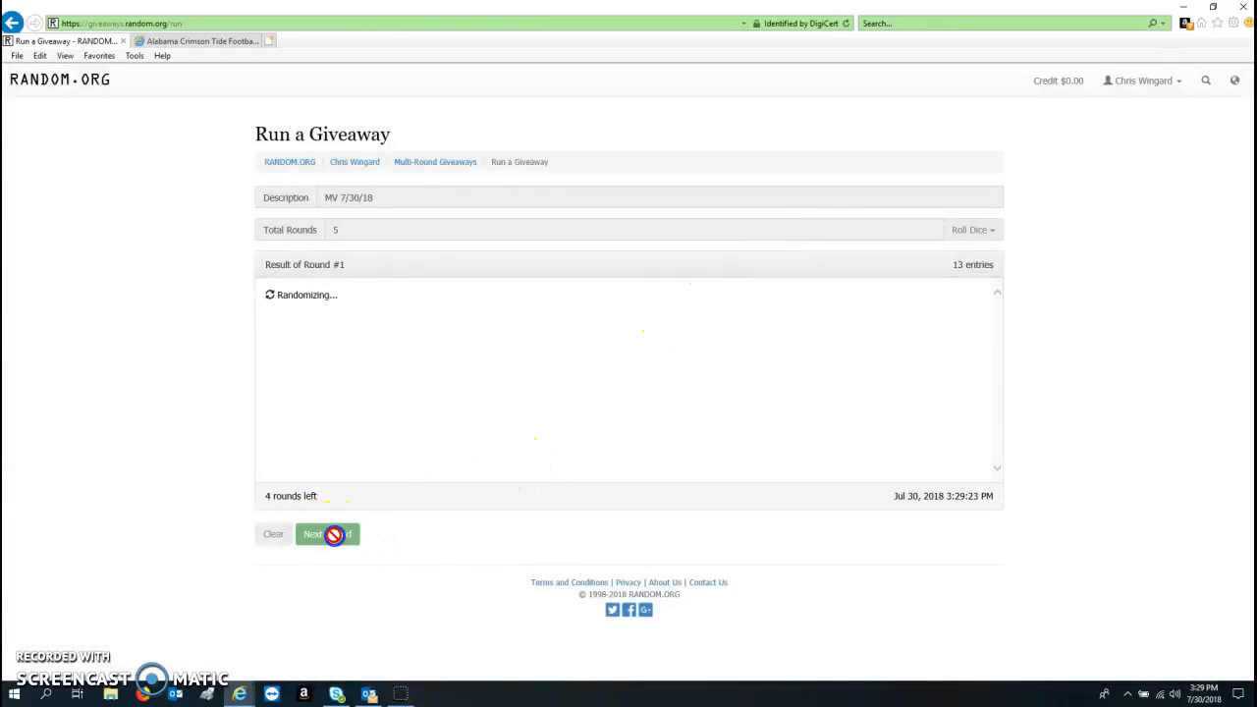
click(328, 533)
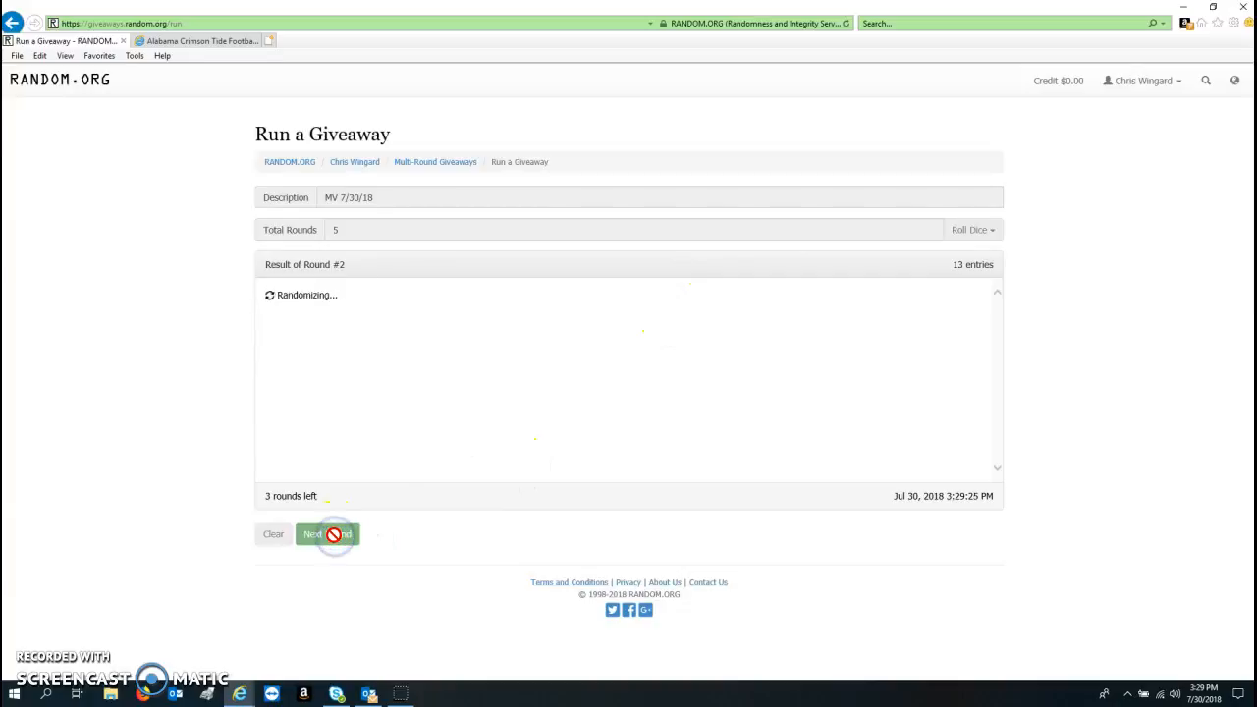
click(327, 533)
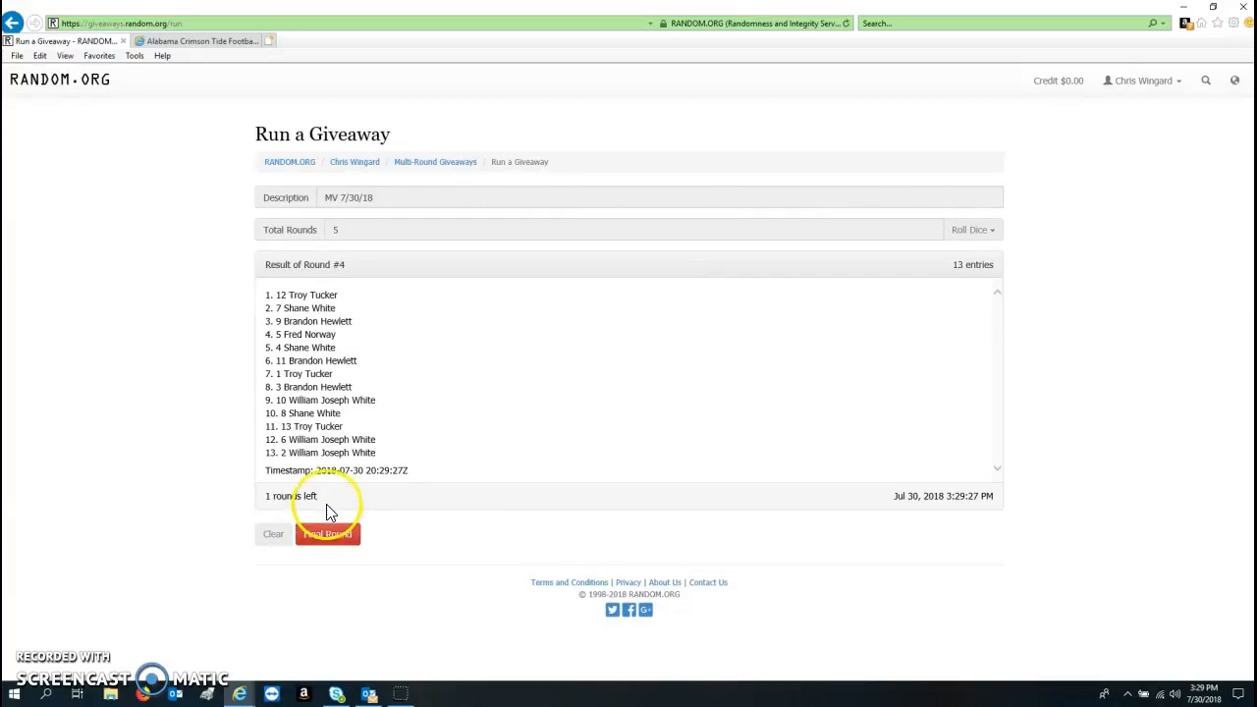
click(327, 533)
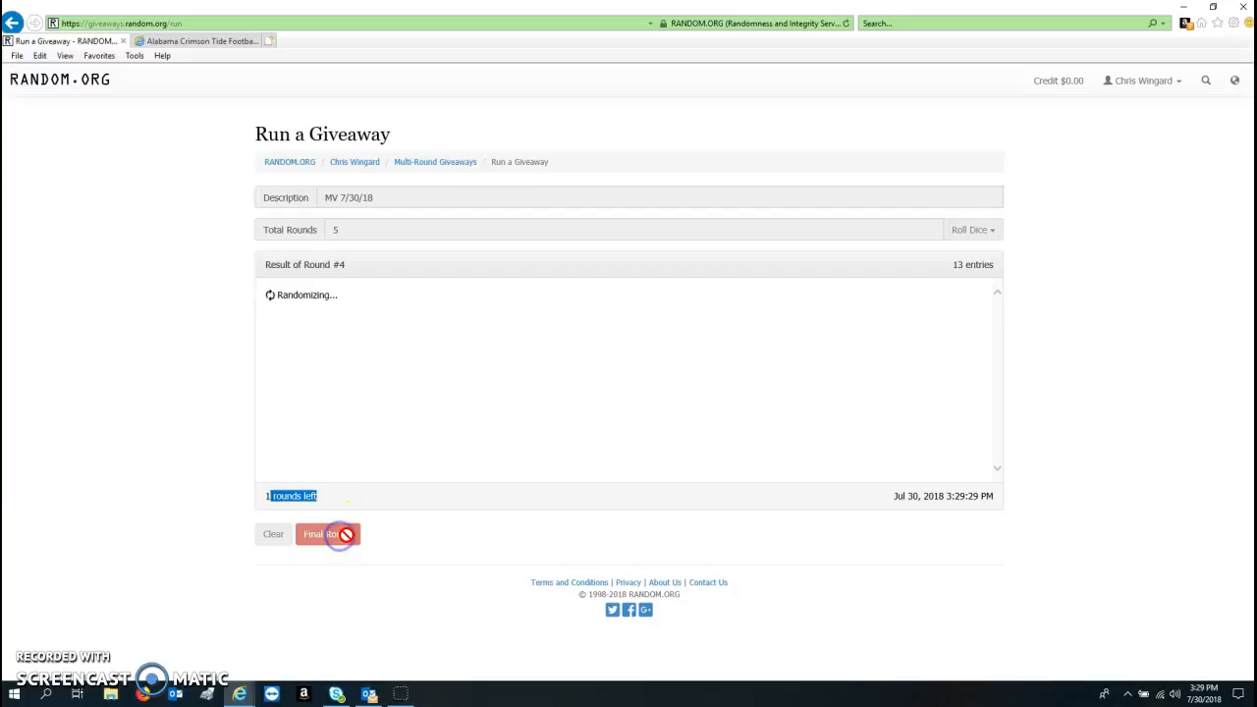
click(328, 534)
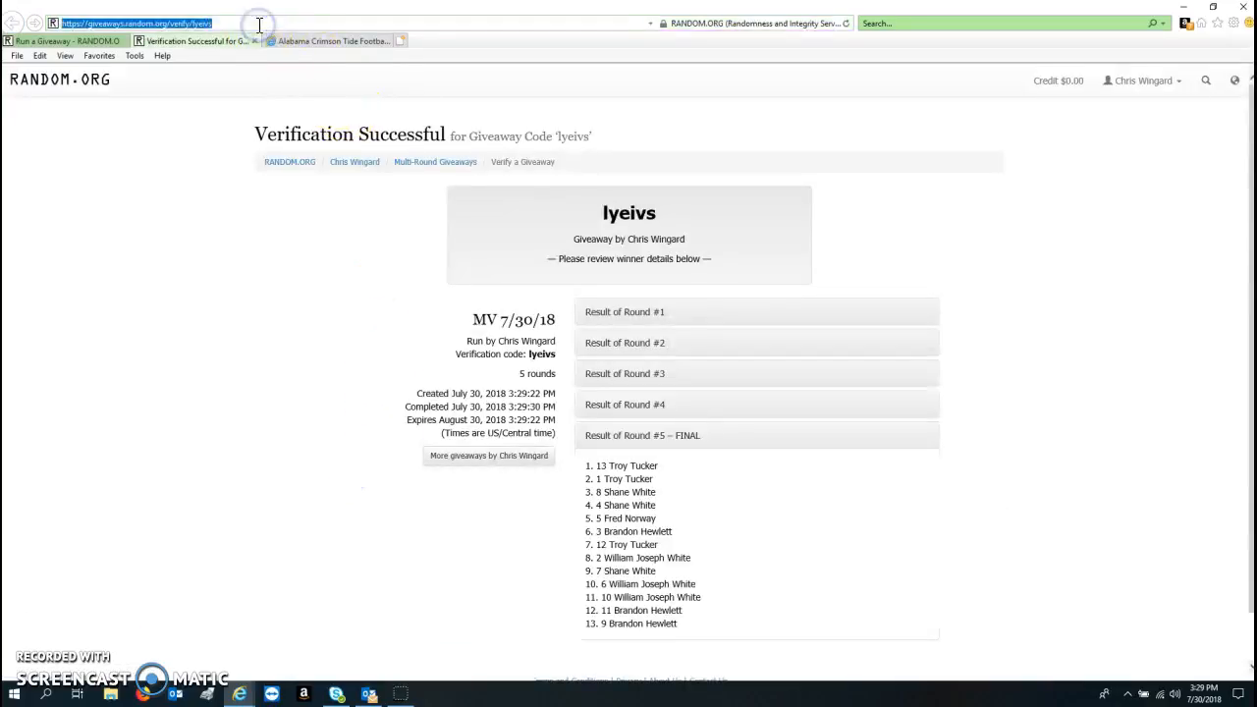
mouse_move(273, 41)
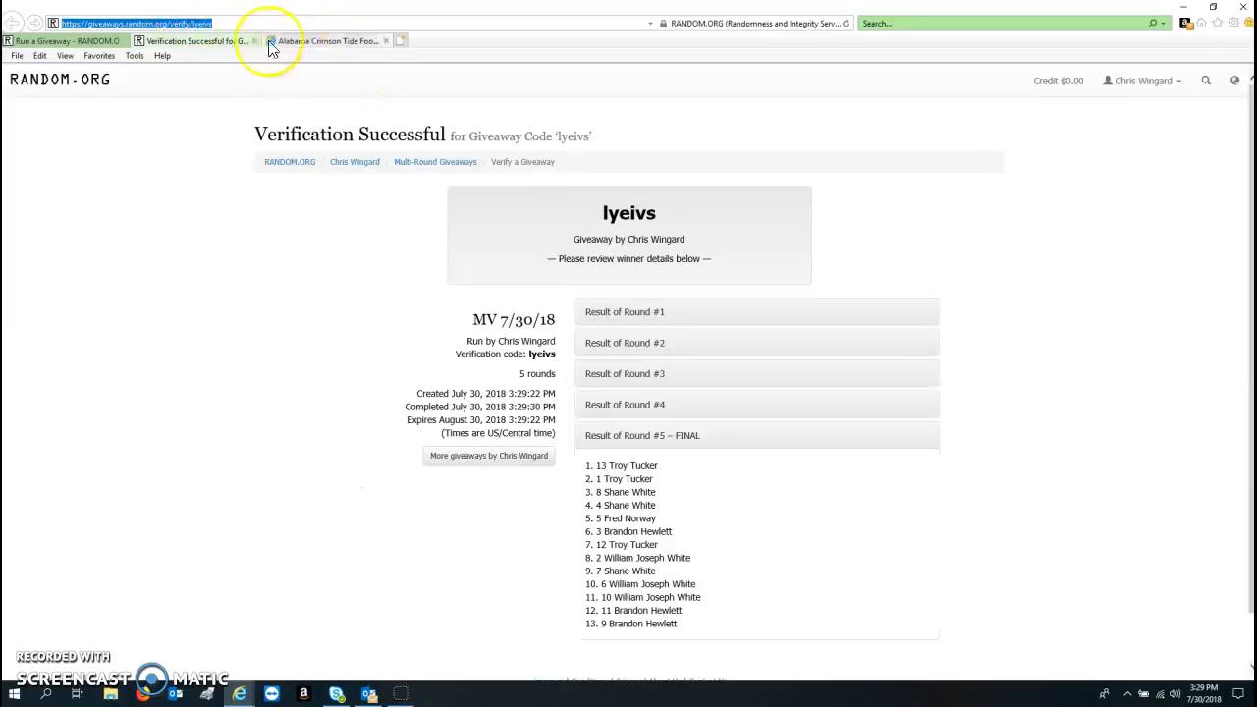
Return to the completed giveaway's round 5 results showing code 'lyeivs'
click(63, 40)
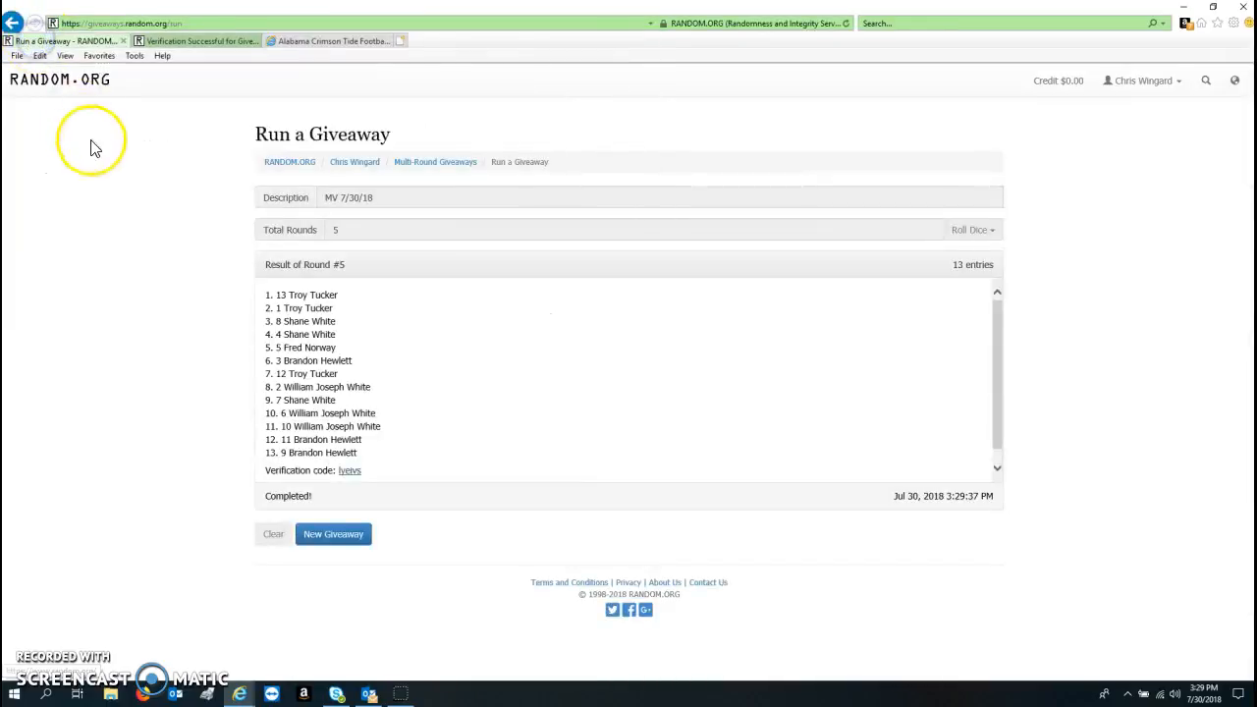